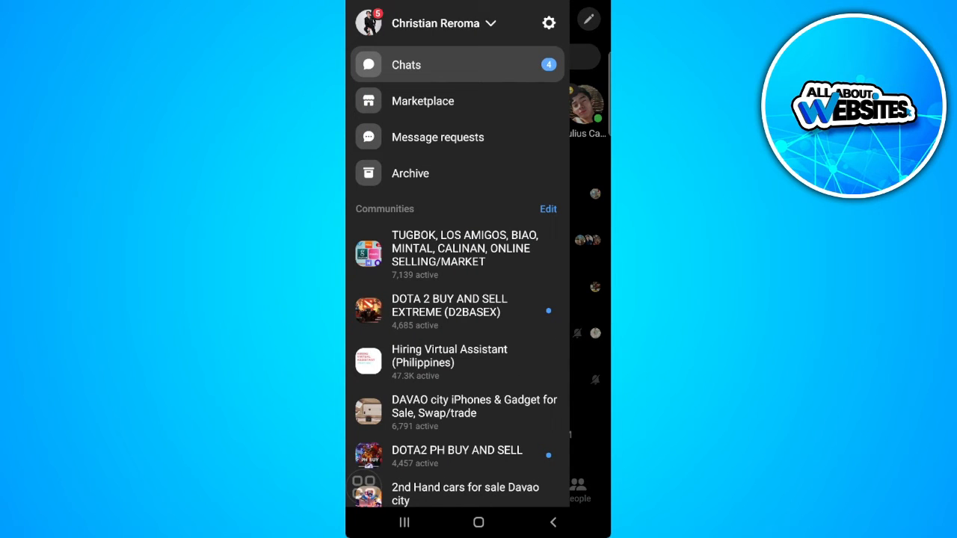
# Open Me settings and scroll down to the Meta Accounts Center section.
pyautogui.click(369, 23)
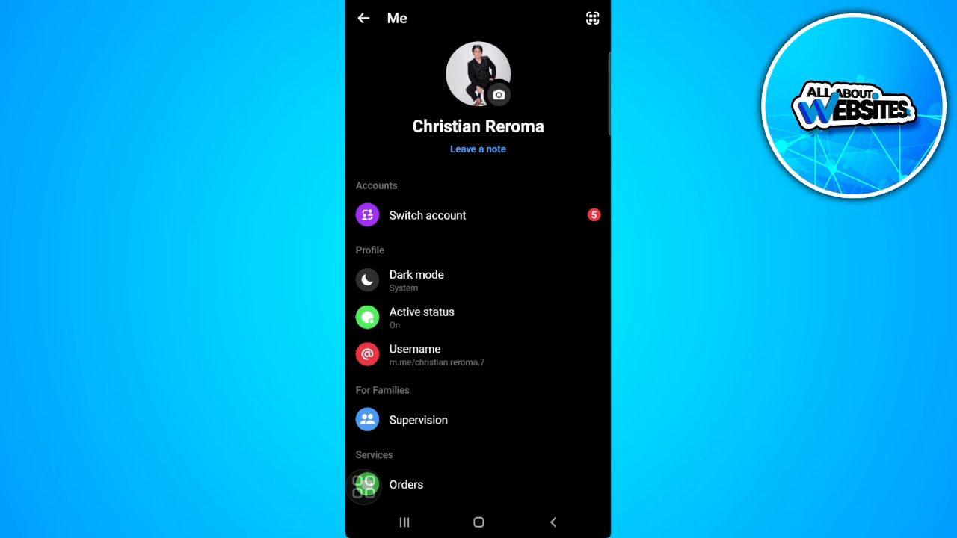
pyautogui.scroll(-3)
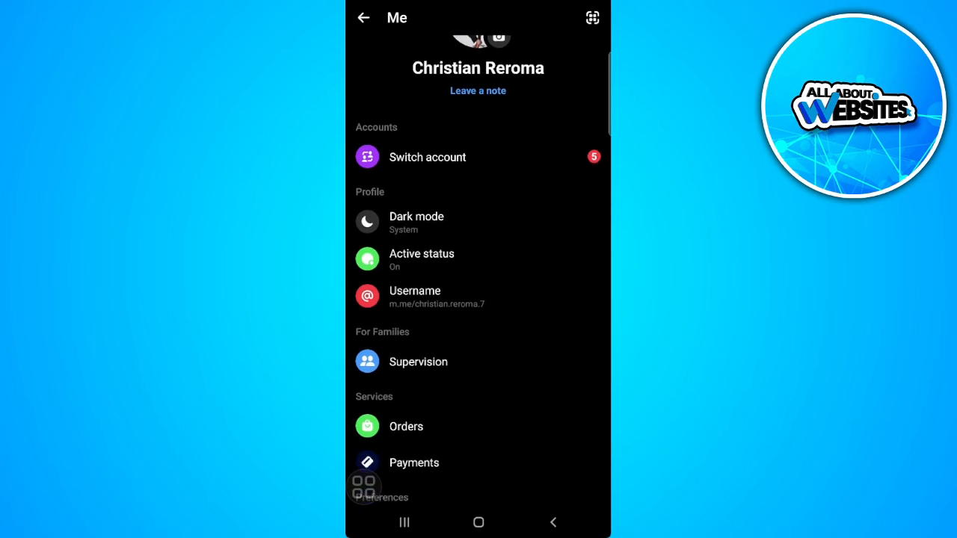
pyautogui.scroll(-3)
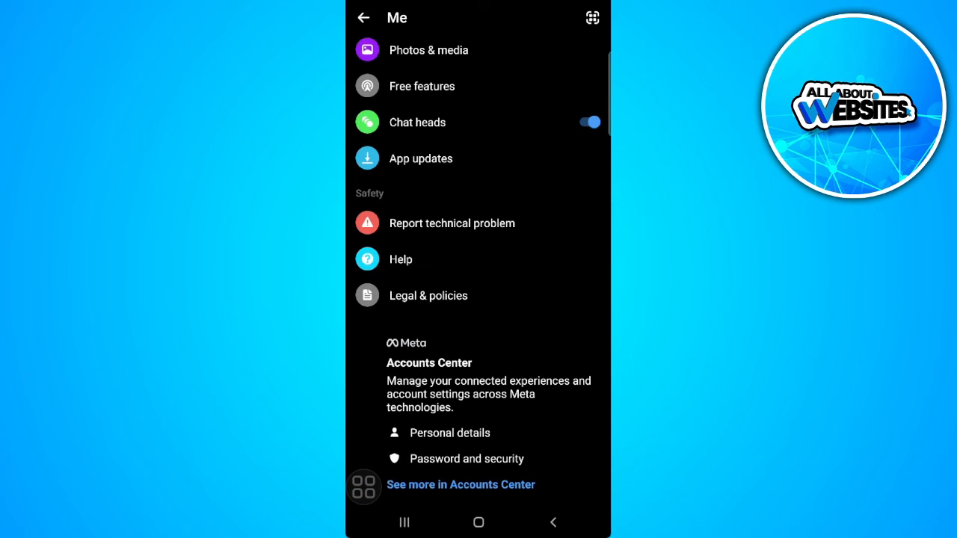
# Go into Accounts Center to reach the linked Facebook profile's details.
pyautogui.click(460, 484)
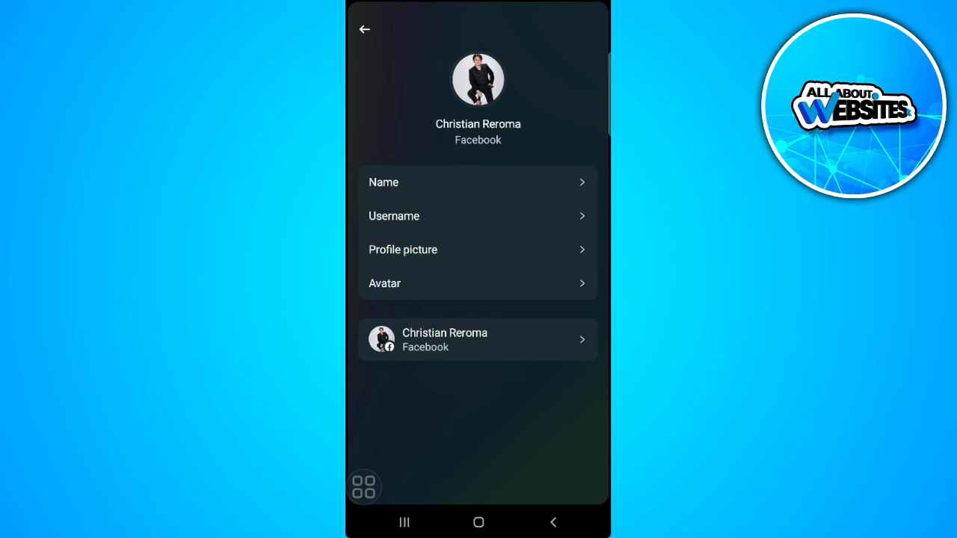
# Open the Name page and focus the First name field reading Christian.
pyautogui.click(477, 182)
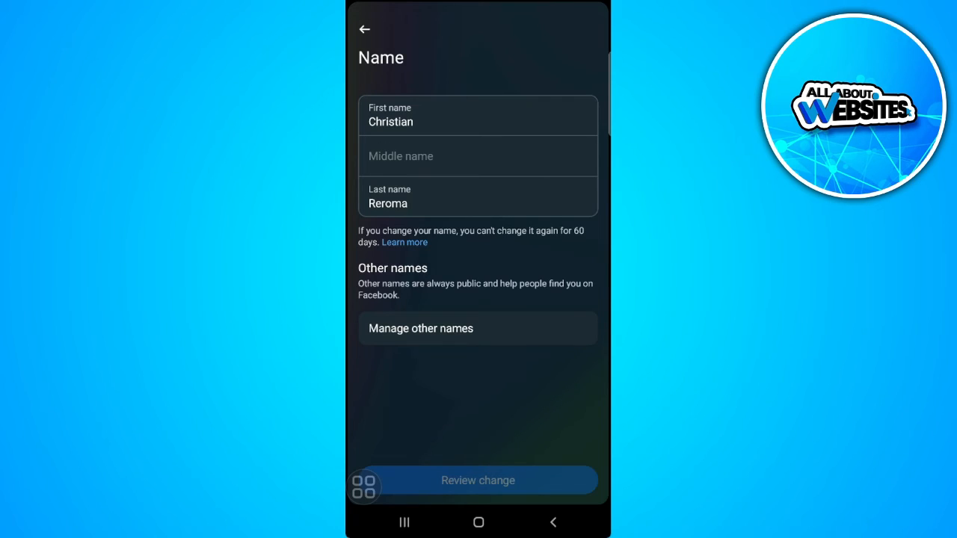
pyautogui.click(478, 115)
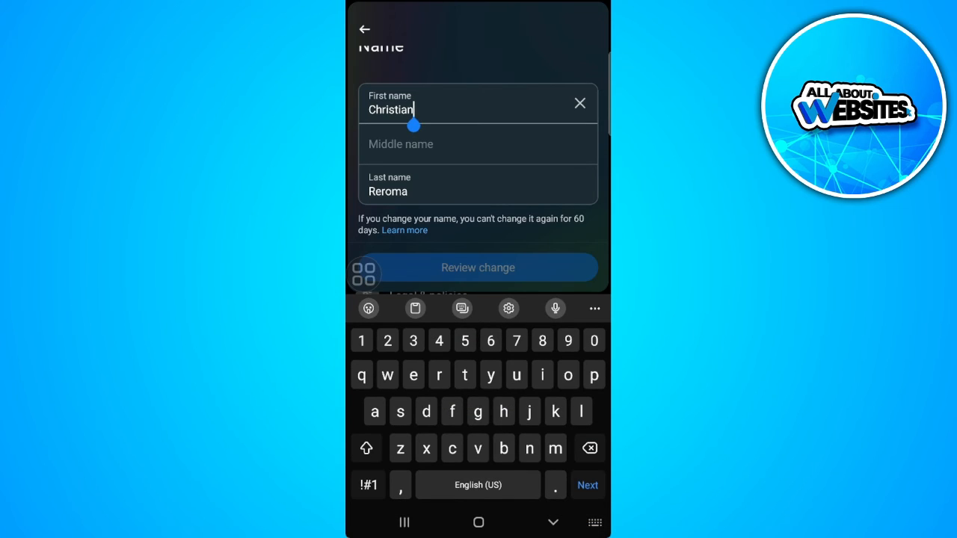